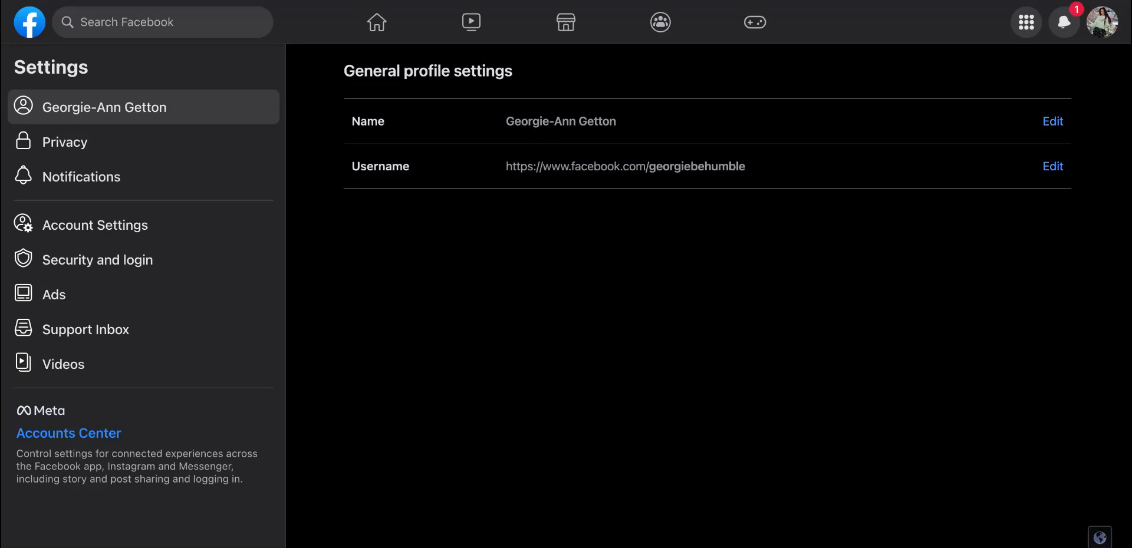
mouse_move(897, 162)
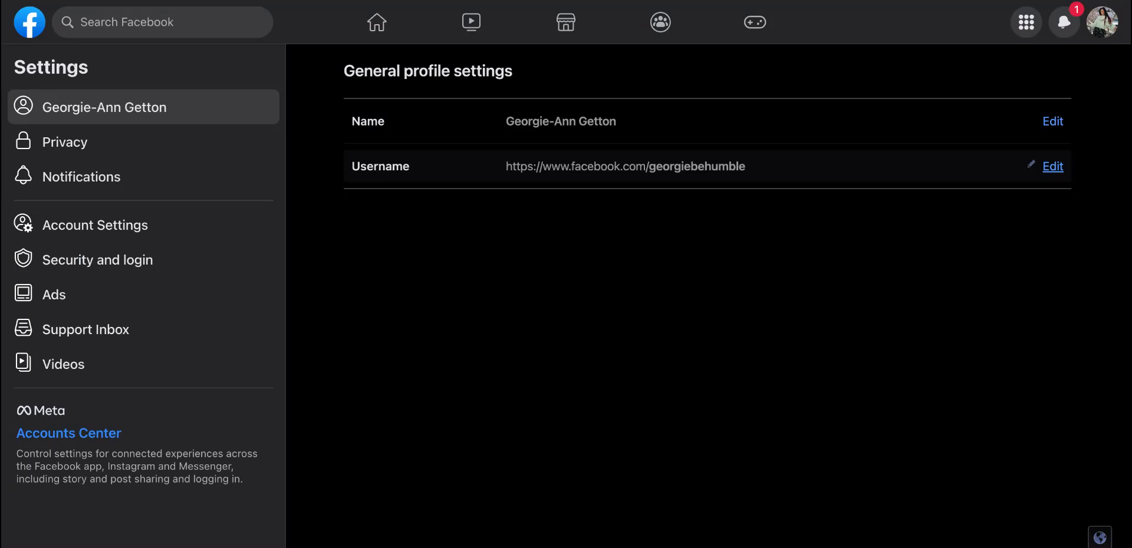
mouse_move(527, 262)
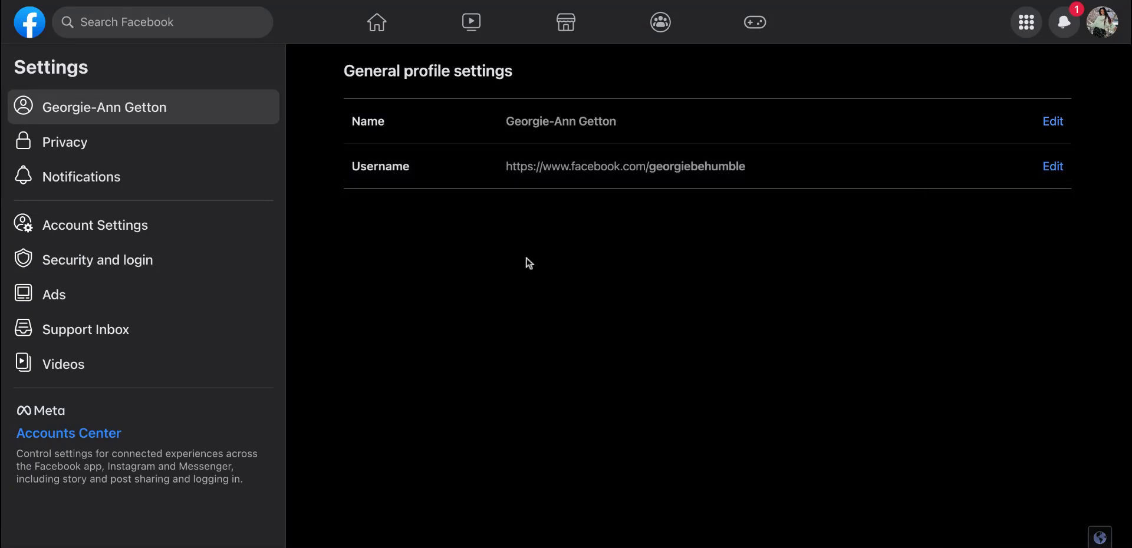
mouse_move(623, 374)
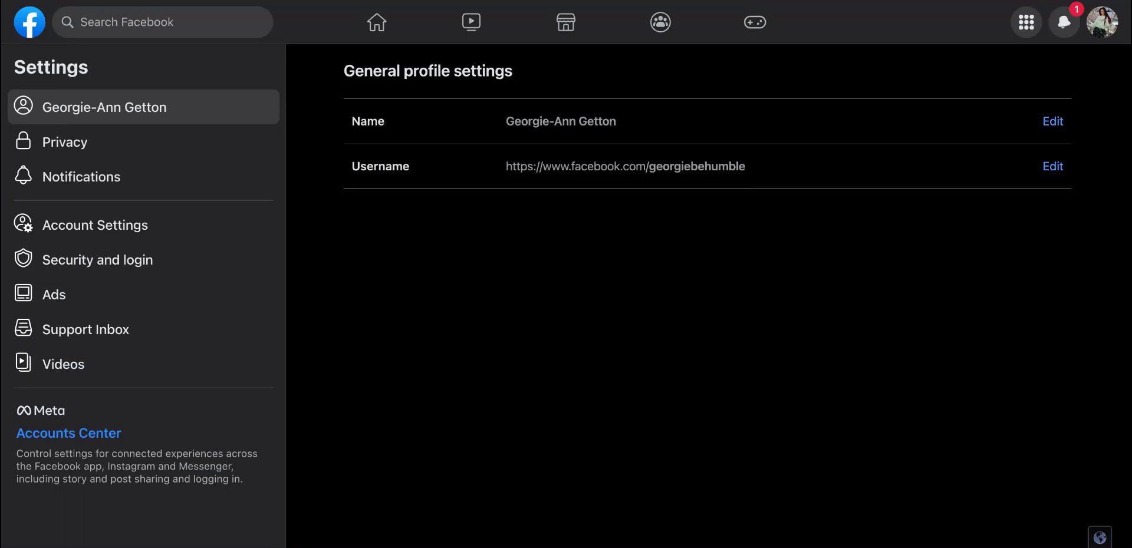
mouse_move(689, 89)
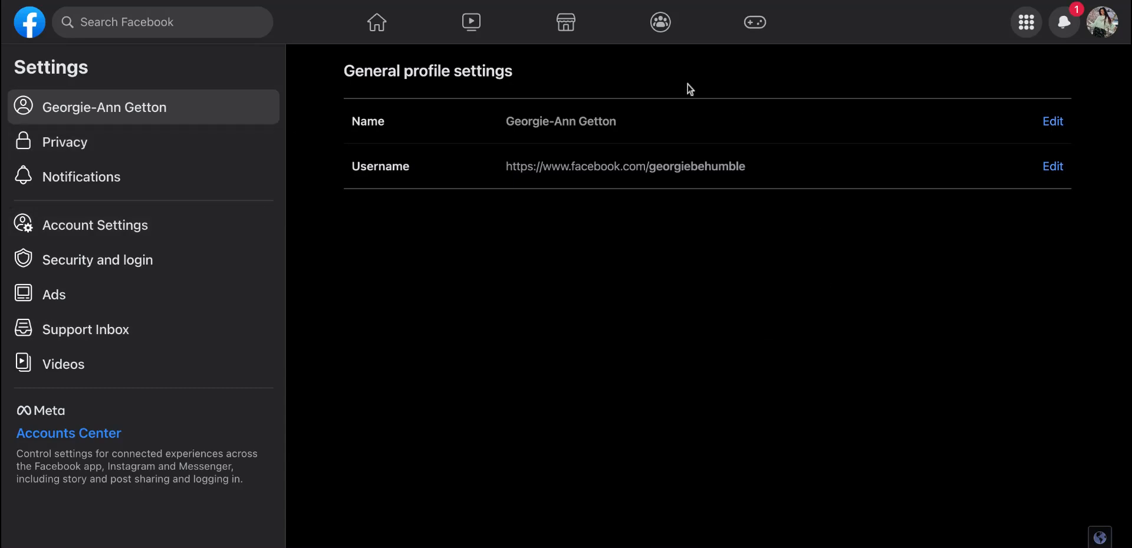
mouse_move(1024, 340)
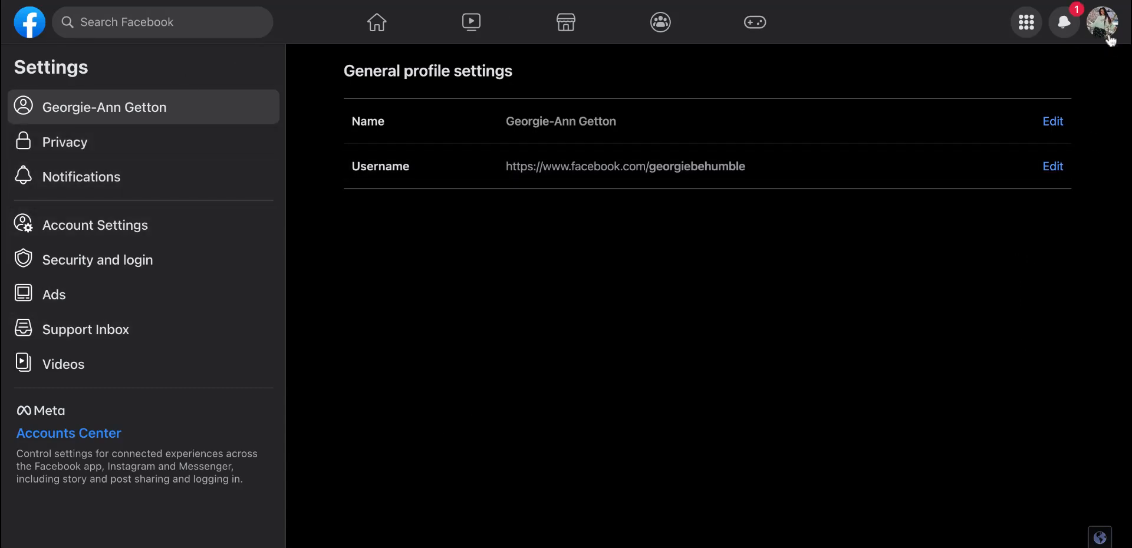
mouse_move(1109, 24)
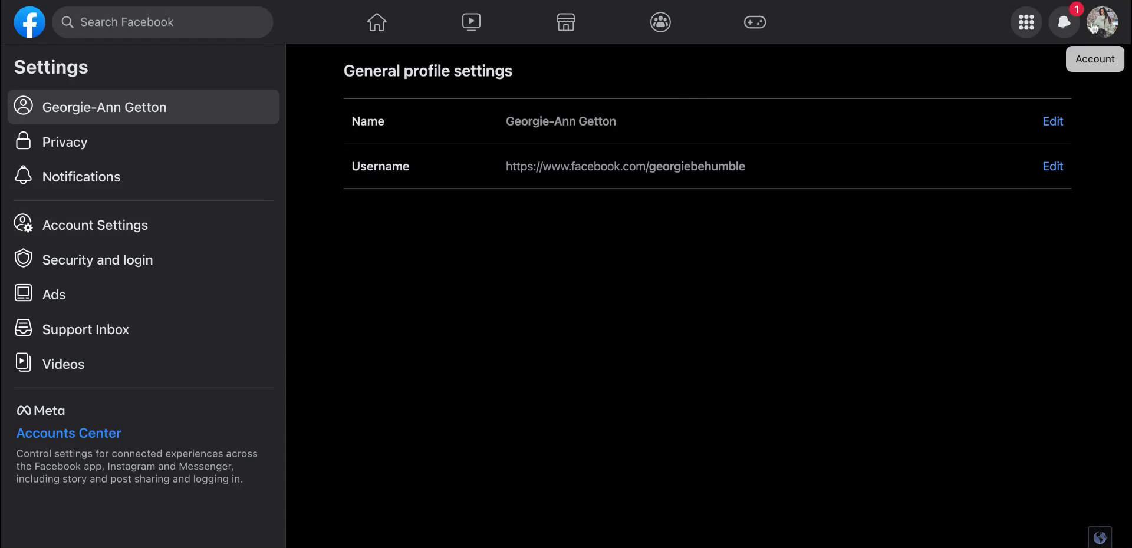
Switch from the personal profile to acting as the GSD Solutions Page via See all profiles
left_click(1099, 20)
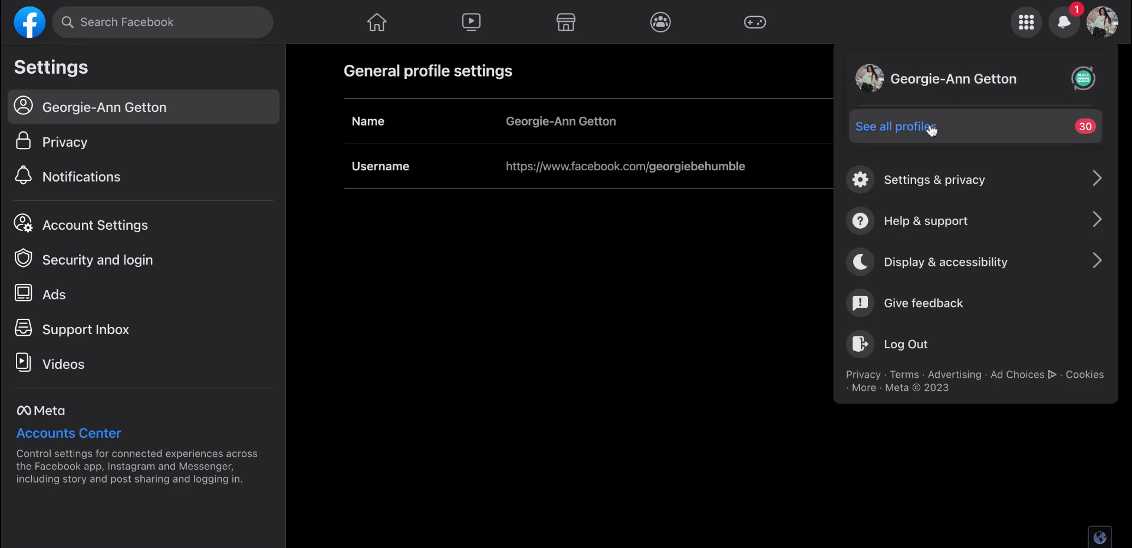
left_click(896, 126)
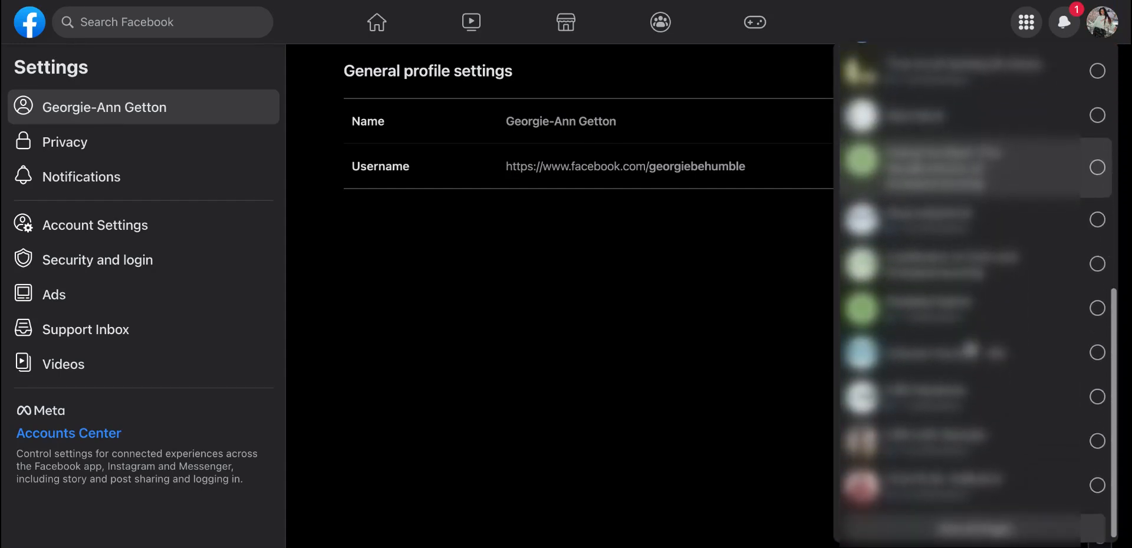
left_click(1096, 389)
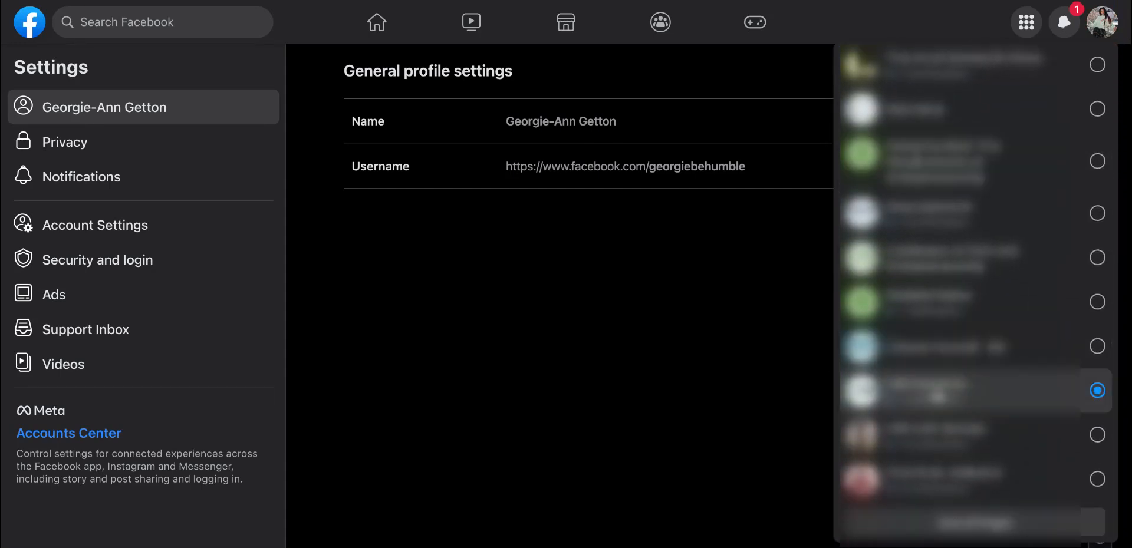
left_click(1097, 391)
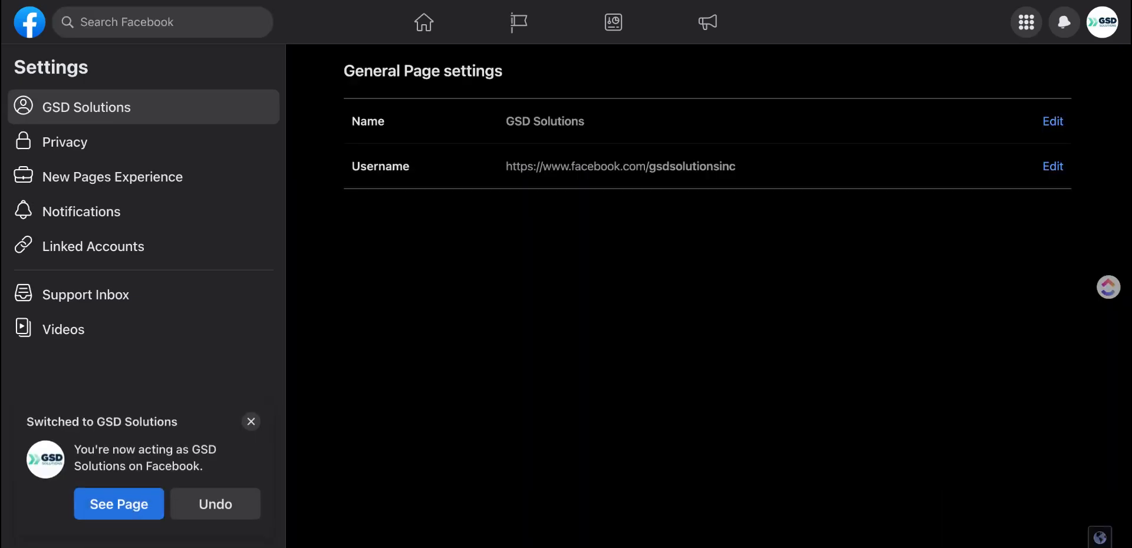
mouse_move(904, 372)
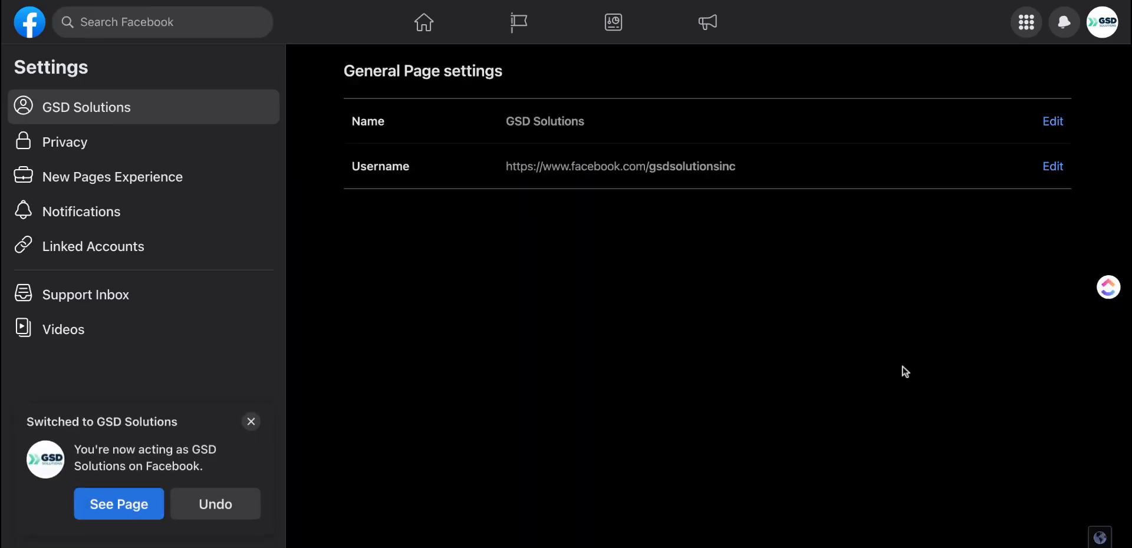
mouse_move(87, 446)
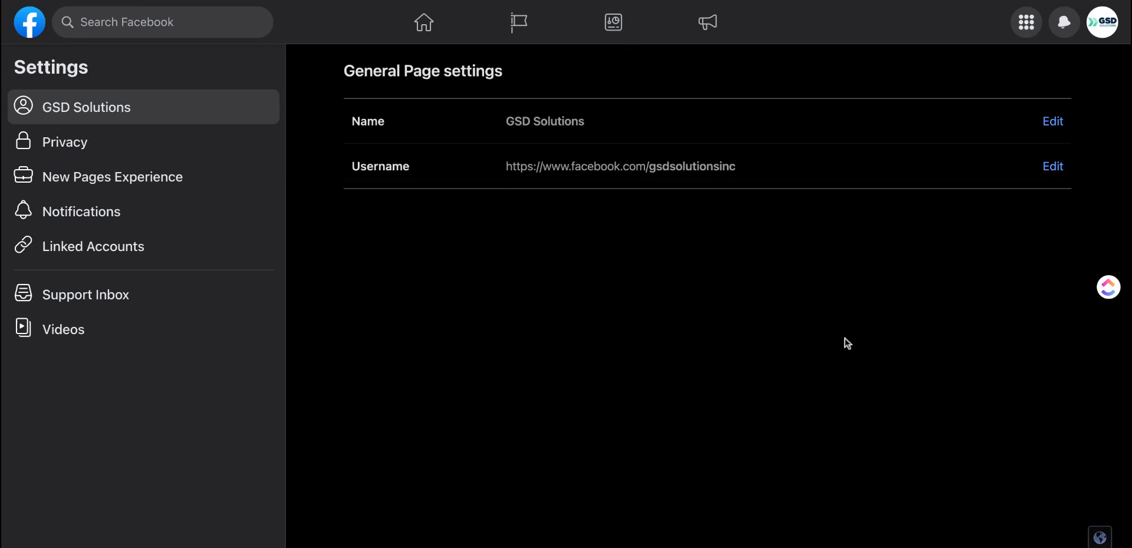
mouse_move(589, 330)
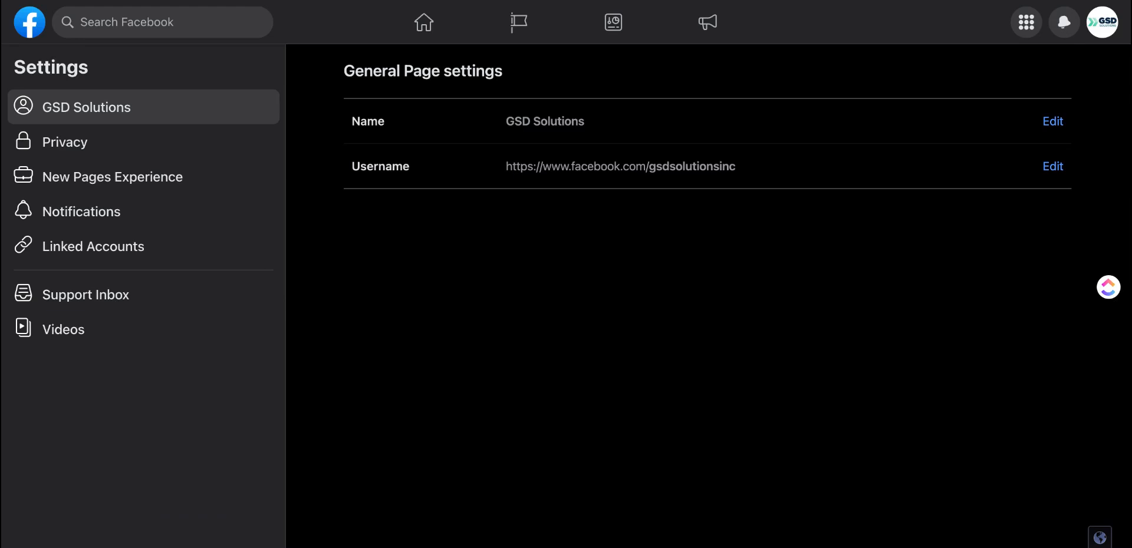
left_click(423, 21)
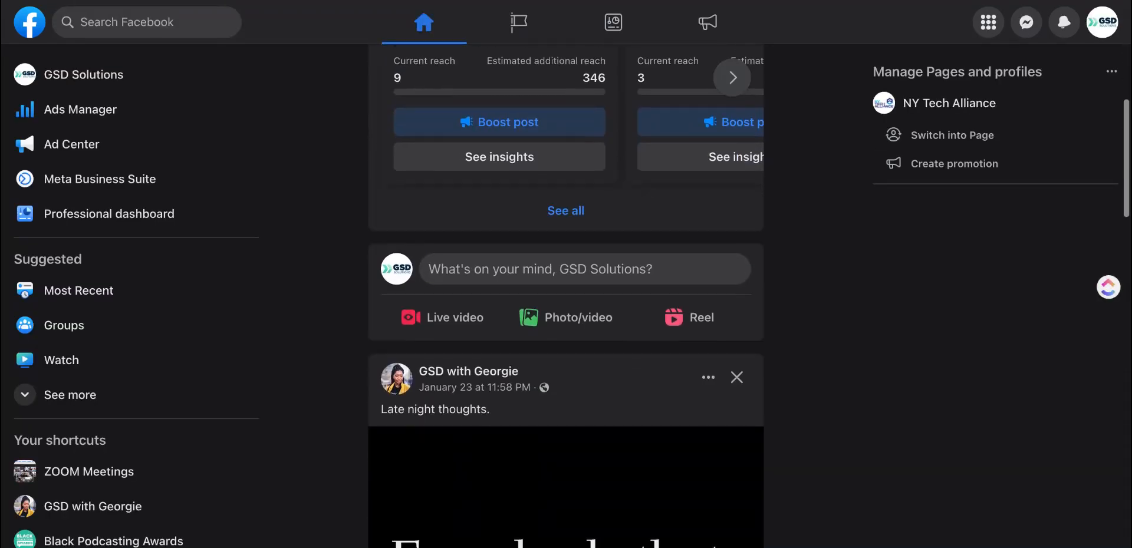
scroll("down", 3)
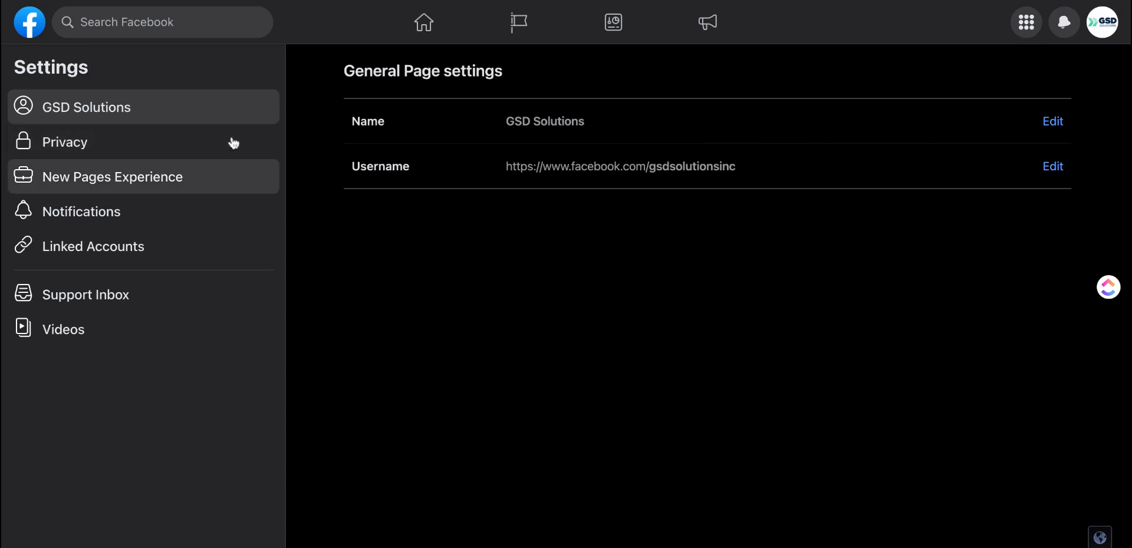
Go to New Pages Experience in the Settings sidebar and show the Page access section
left_click(1104, 21)
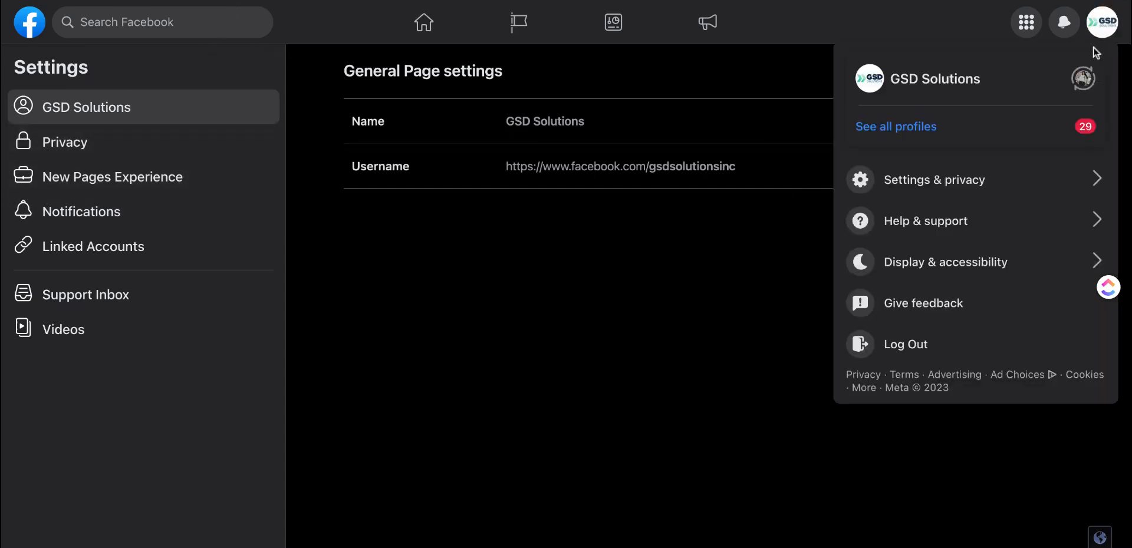
mouse_move(1106, 21)
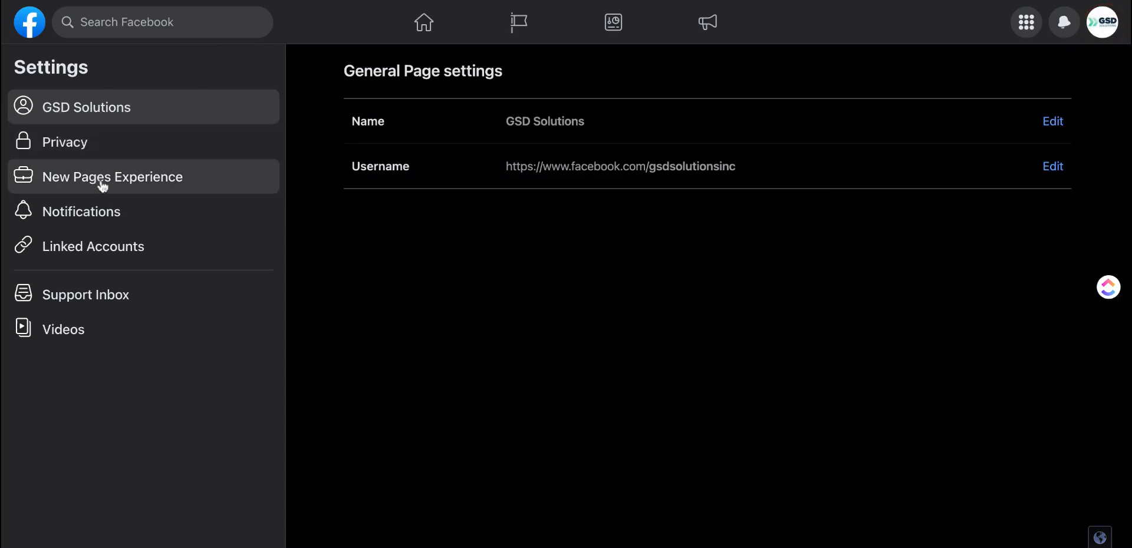
left_click(112, 177)
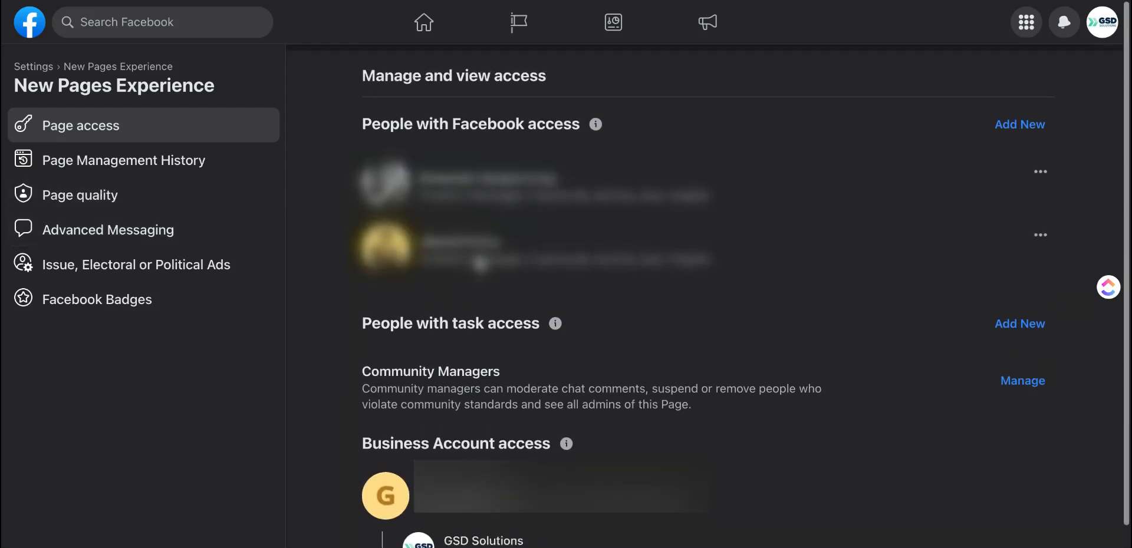
double_click(388, 118)
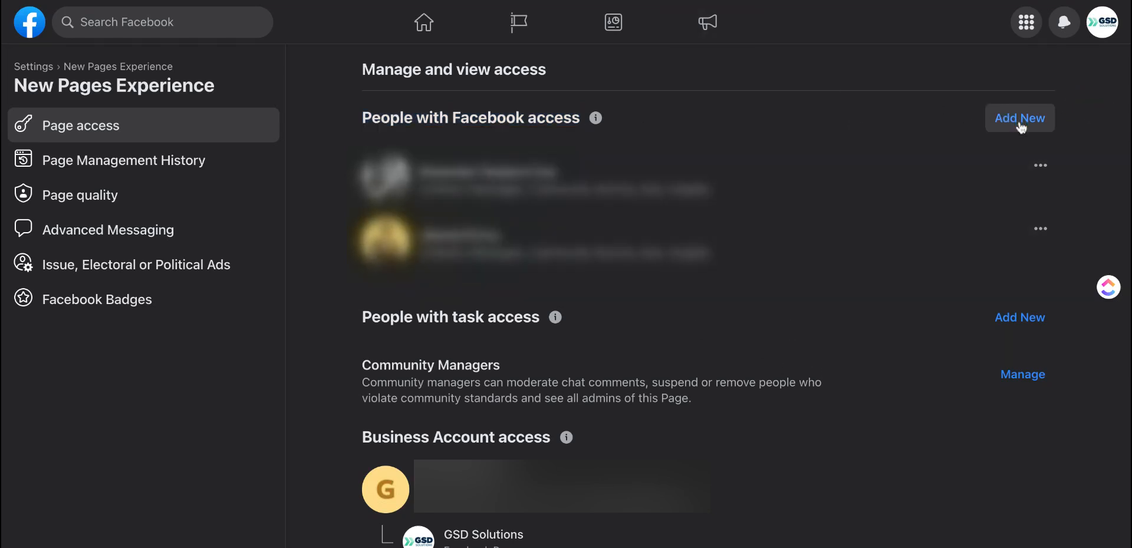
left_click(1018, 118)
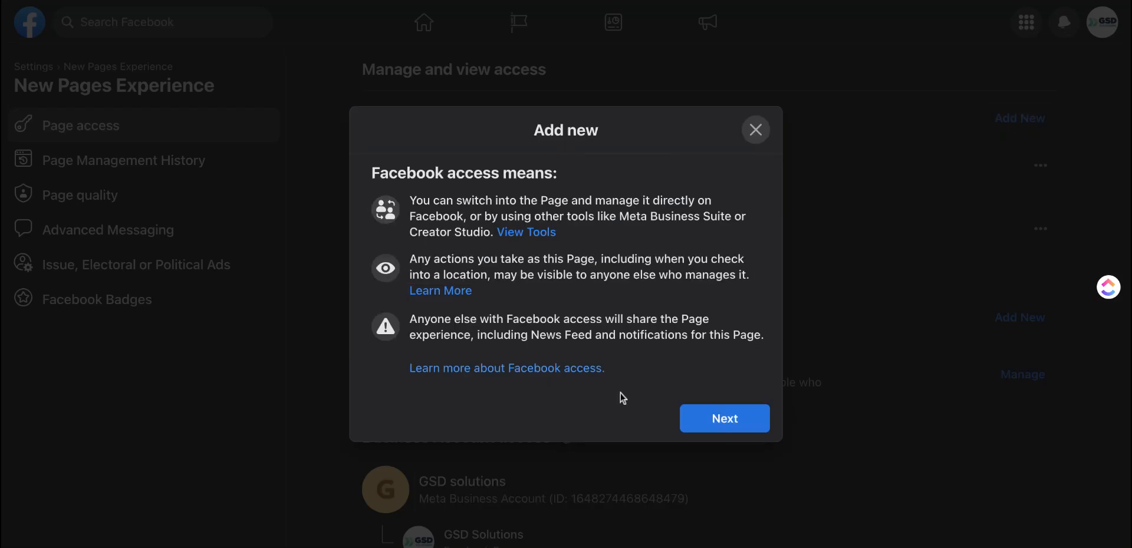
left_click(724, 419)
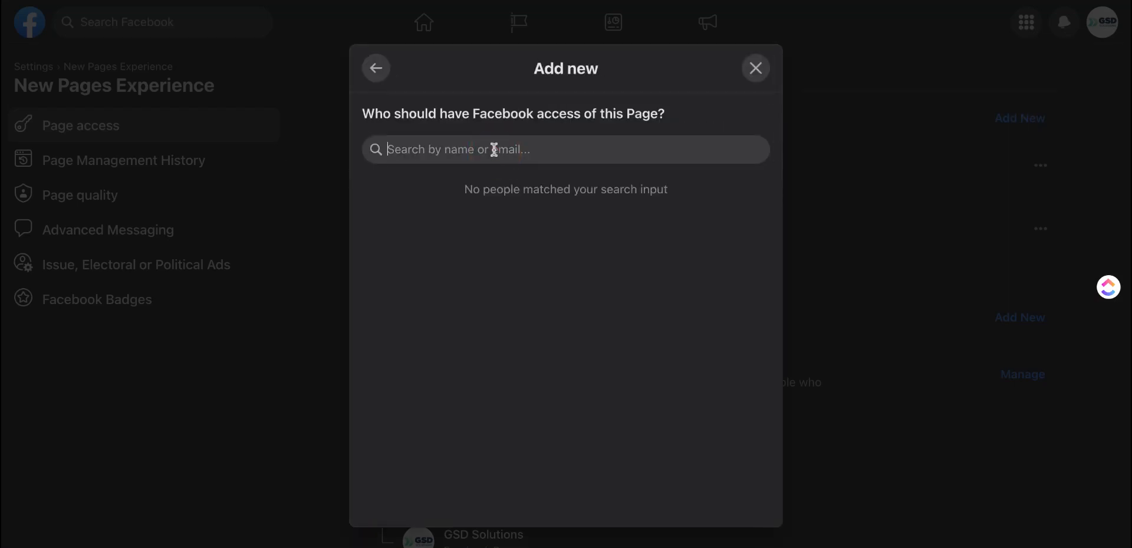
type("carltr")
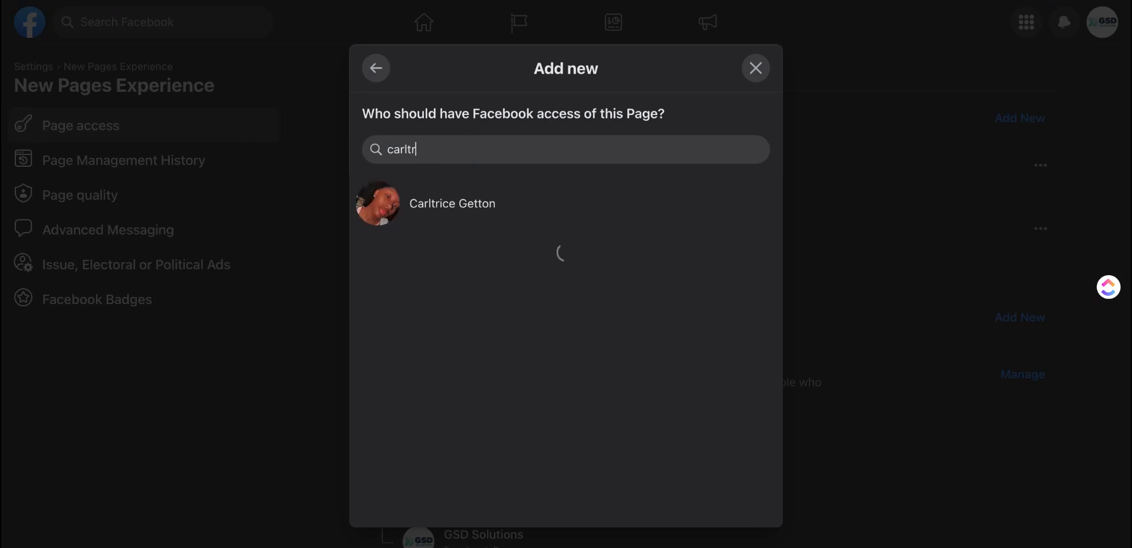
left_click(451, 203)
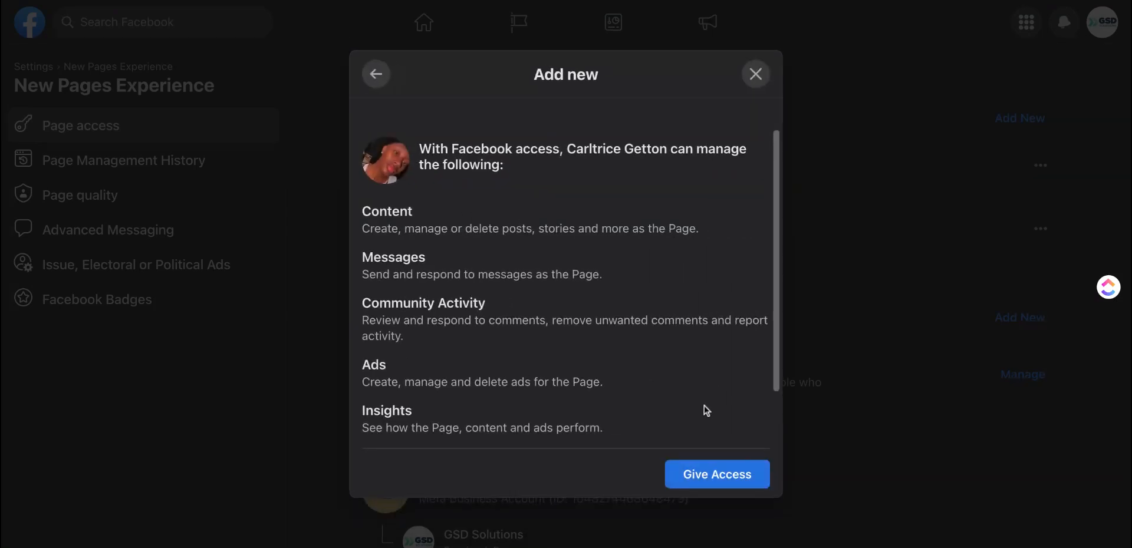
mouse_move(589, 382)
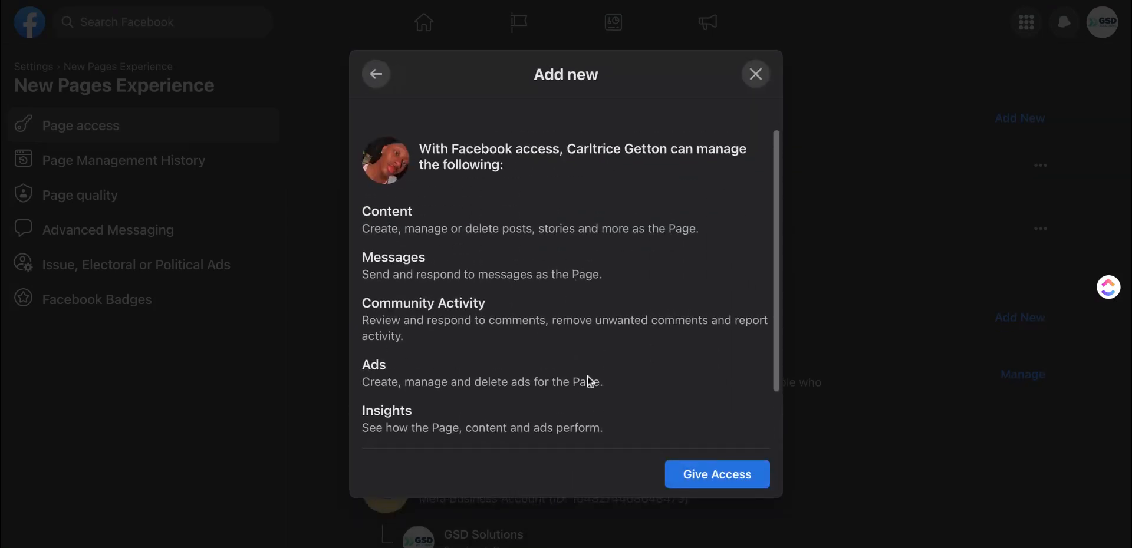
scroll("down", 3)
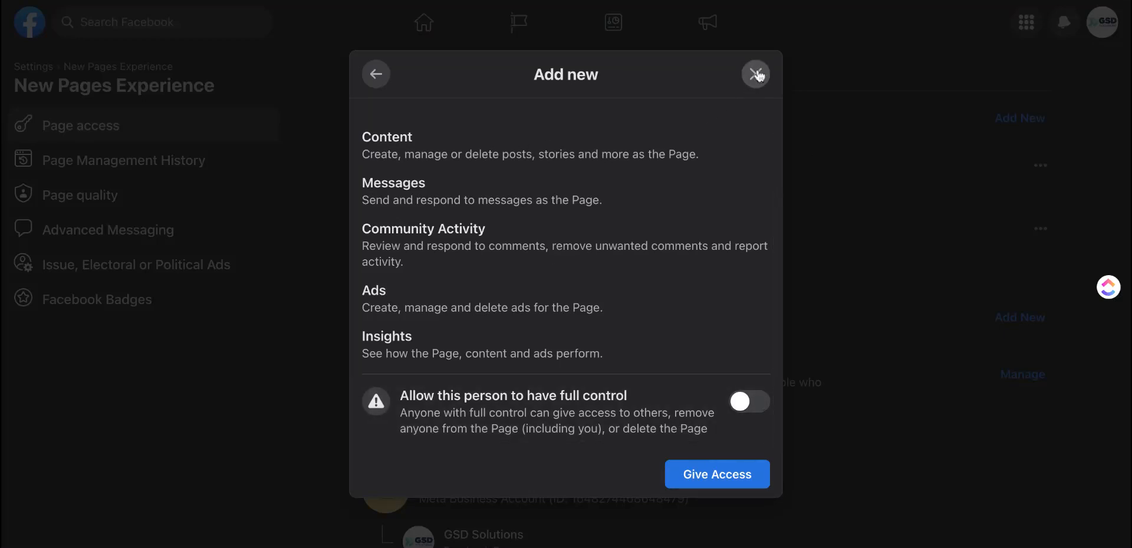
left_click(755, 73)
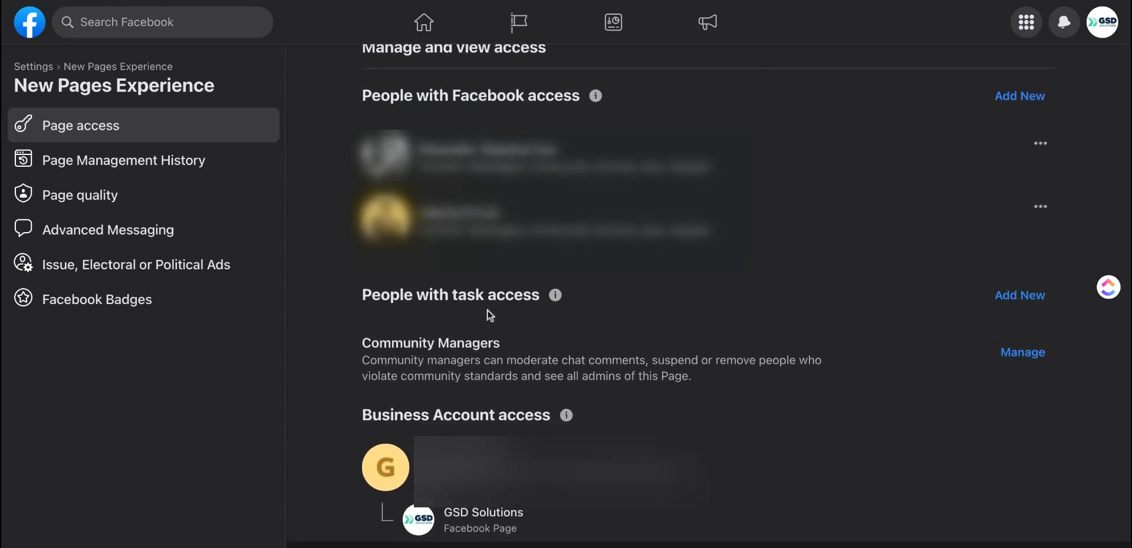
mouse_move(634, 347)
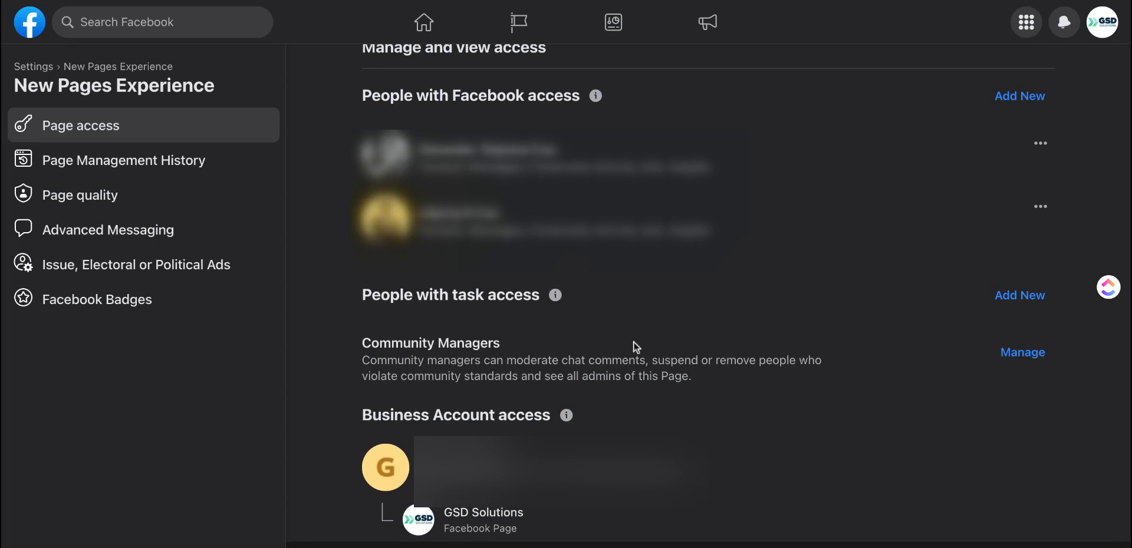